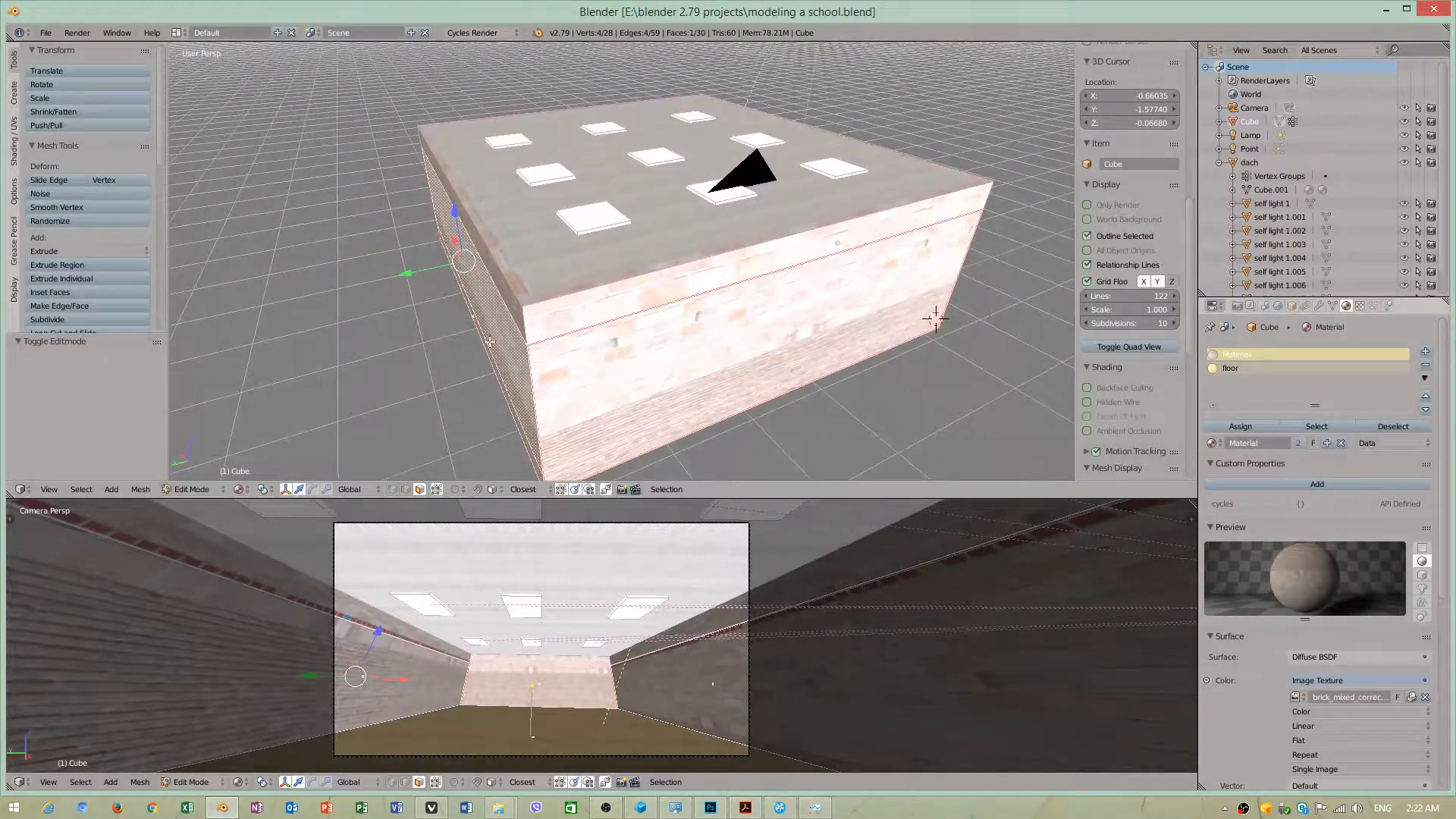
Hide the selected wall face of the school building via Mesh > Show/Hide > Hide Selected
click(537, 38)
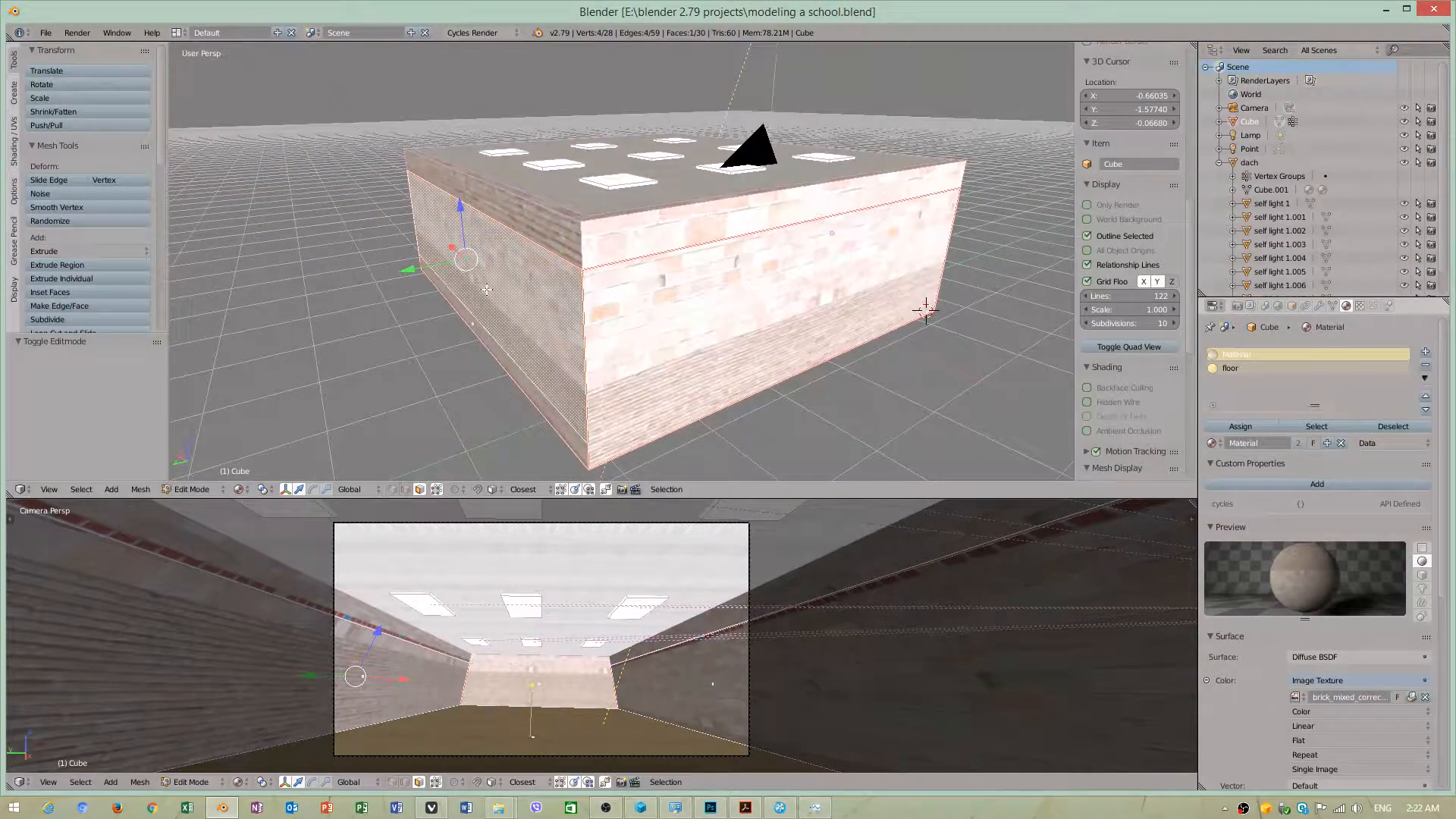
click(139, 490)
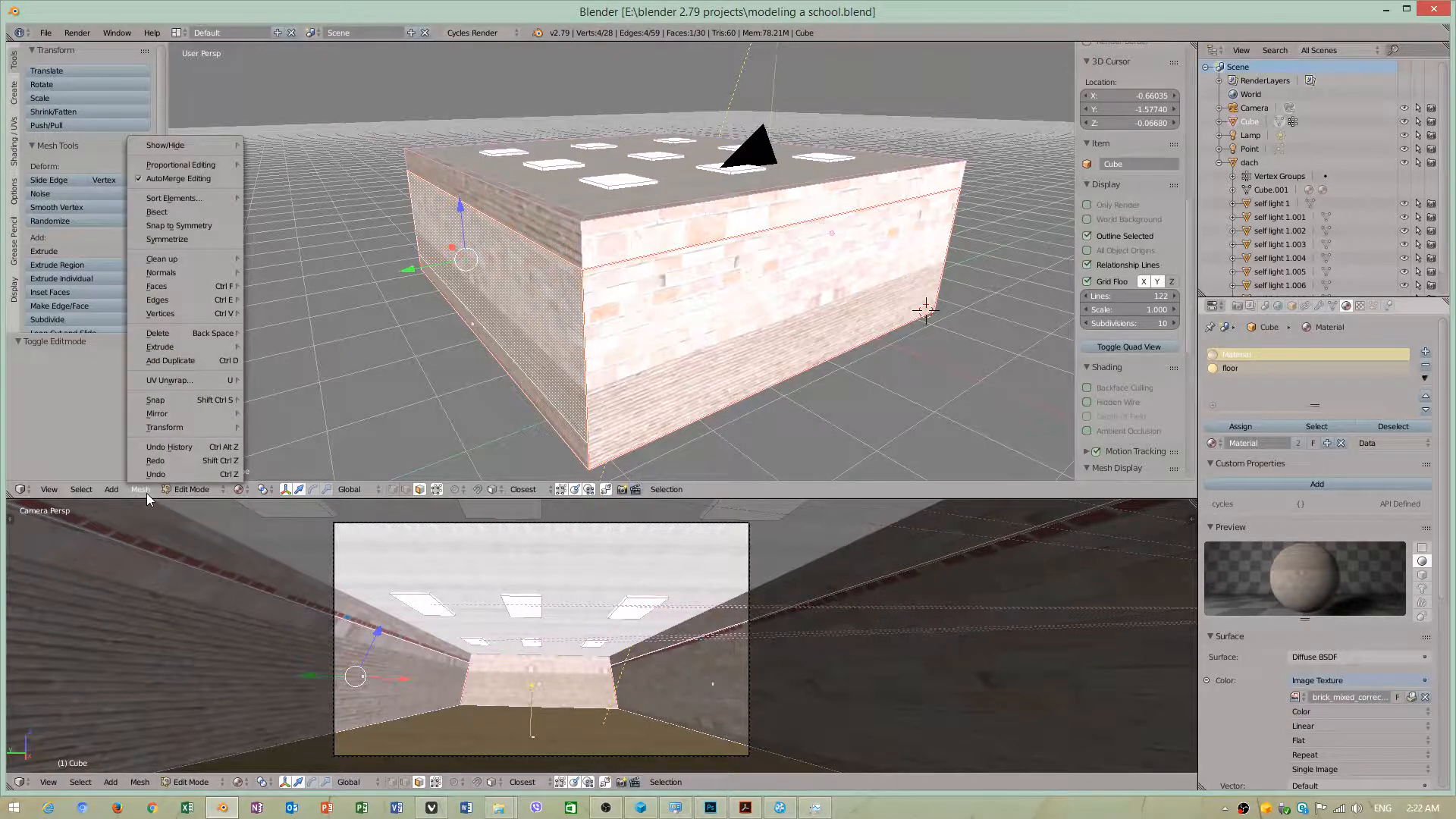
mouse_move(171, 150)
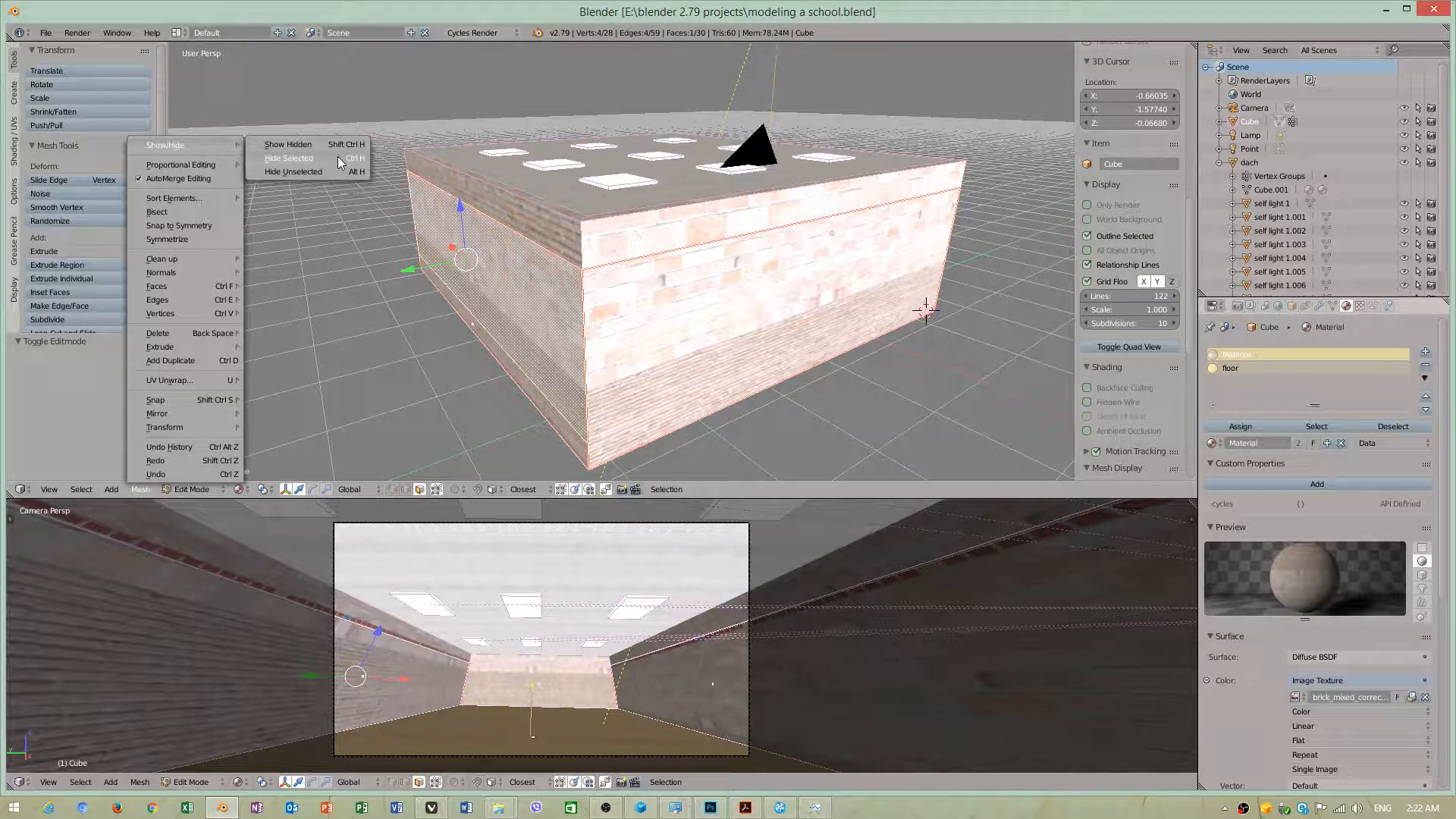
click(290, 157)
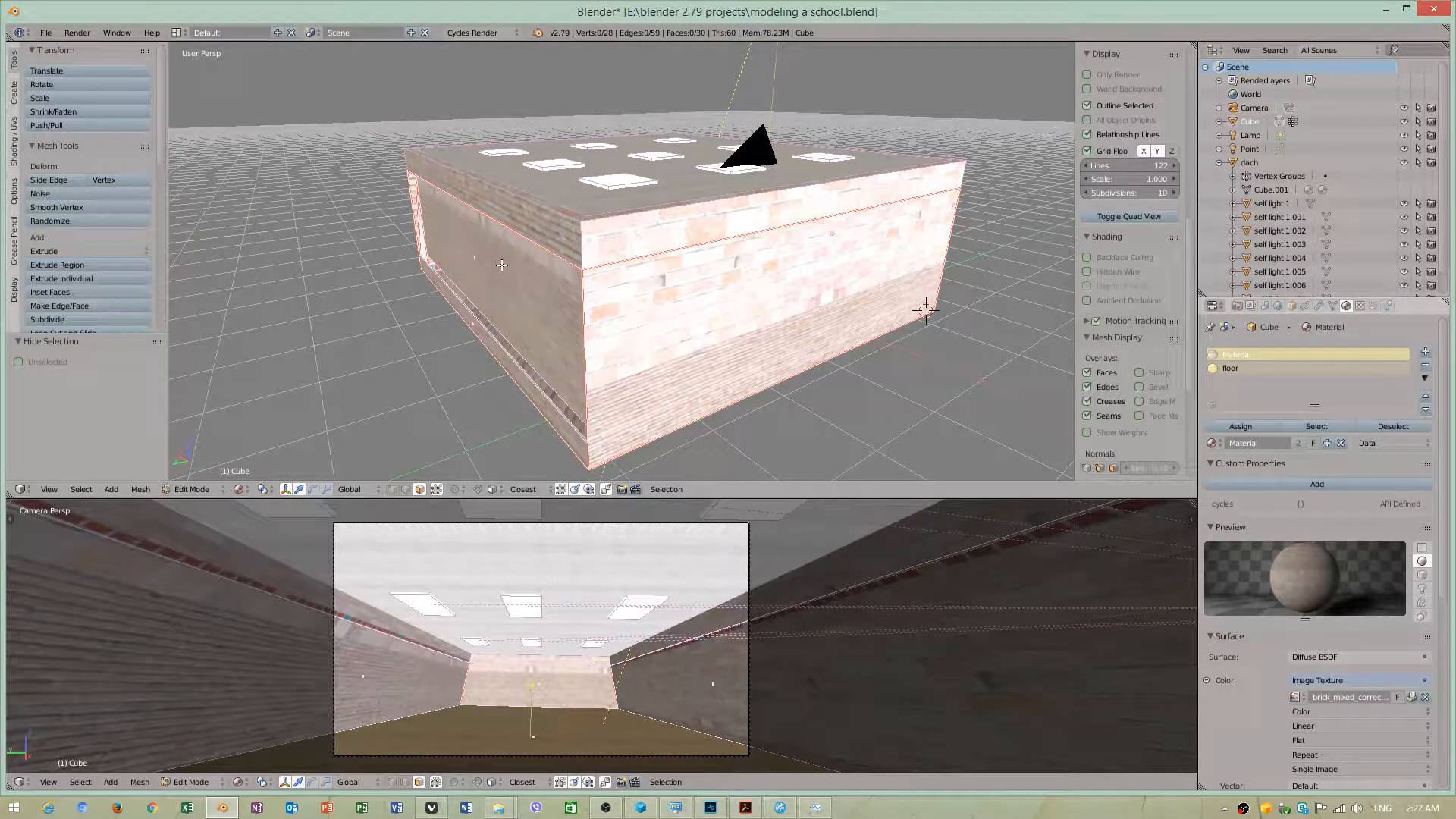
click(473, 258)
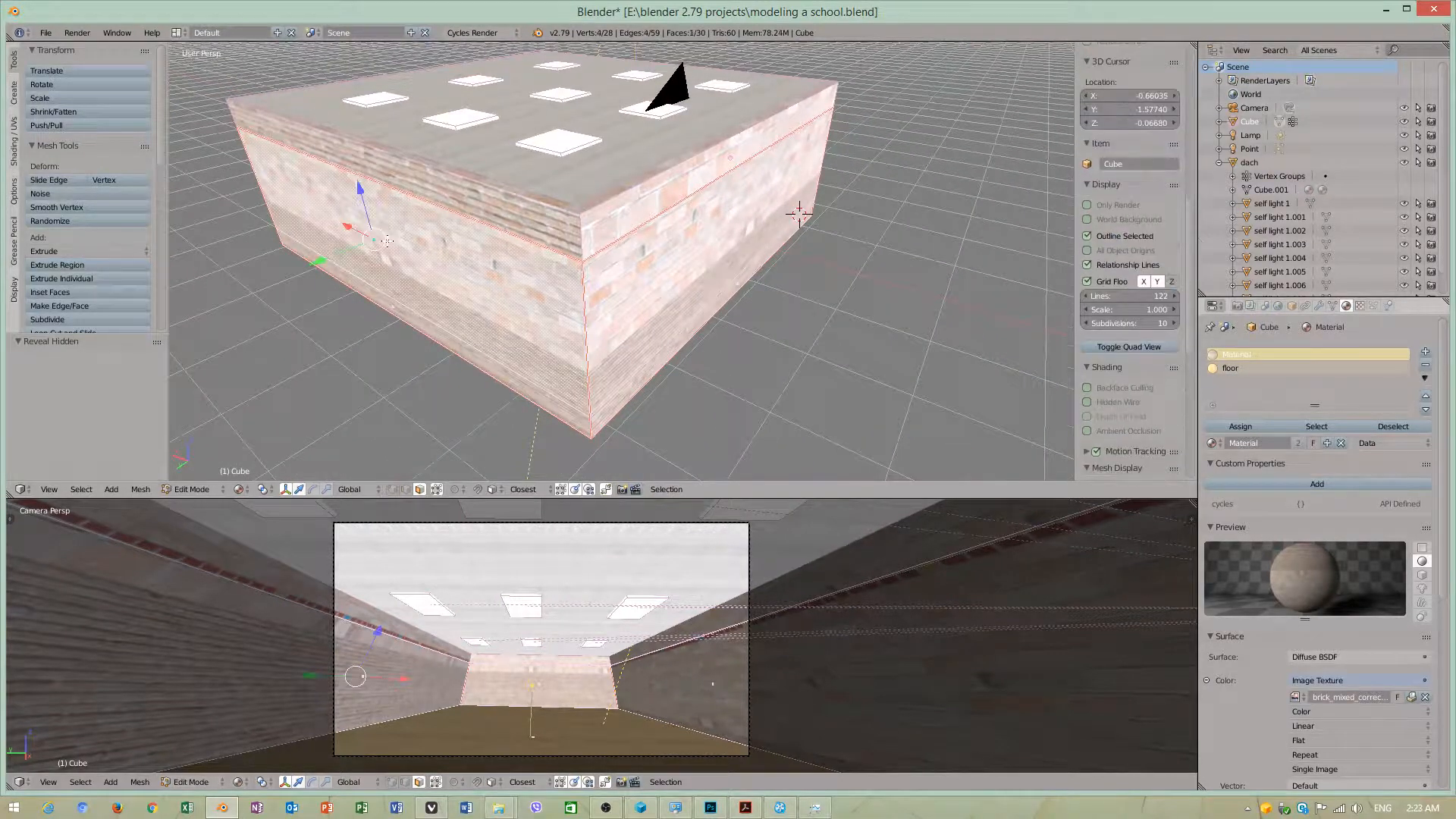
Hide the front wall again and toggle the Unselected option so only that wall is hidden
click(139, 490)
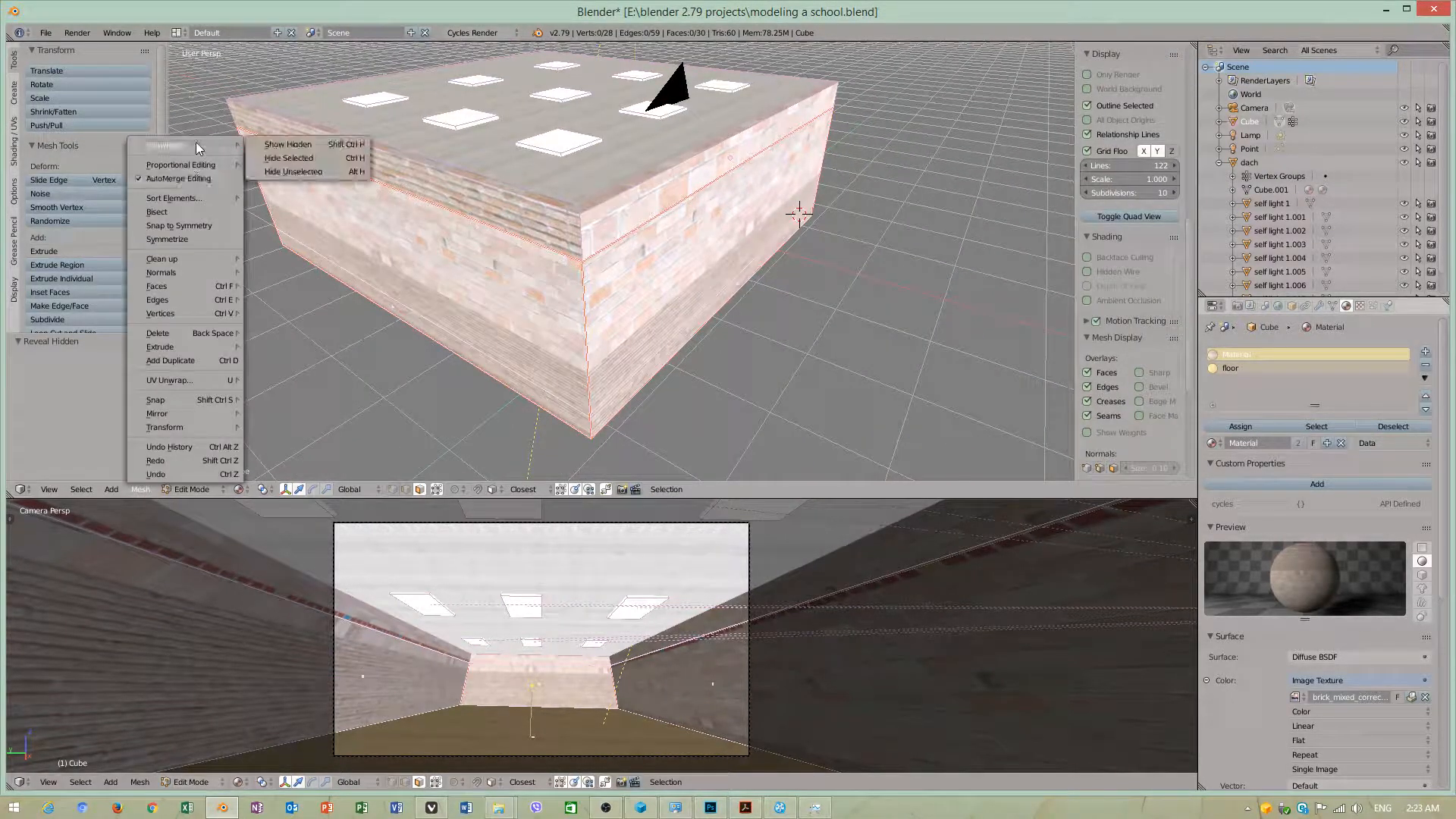
click(288, 156)
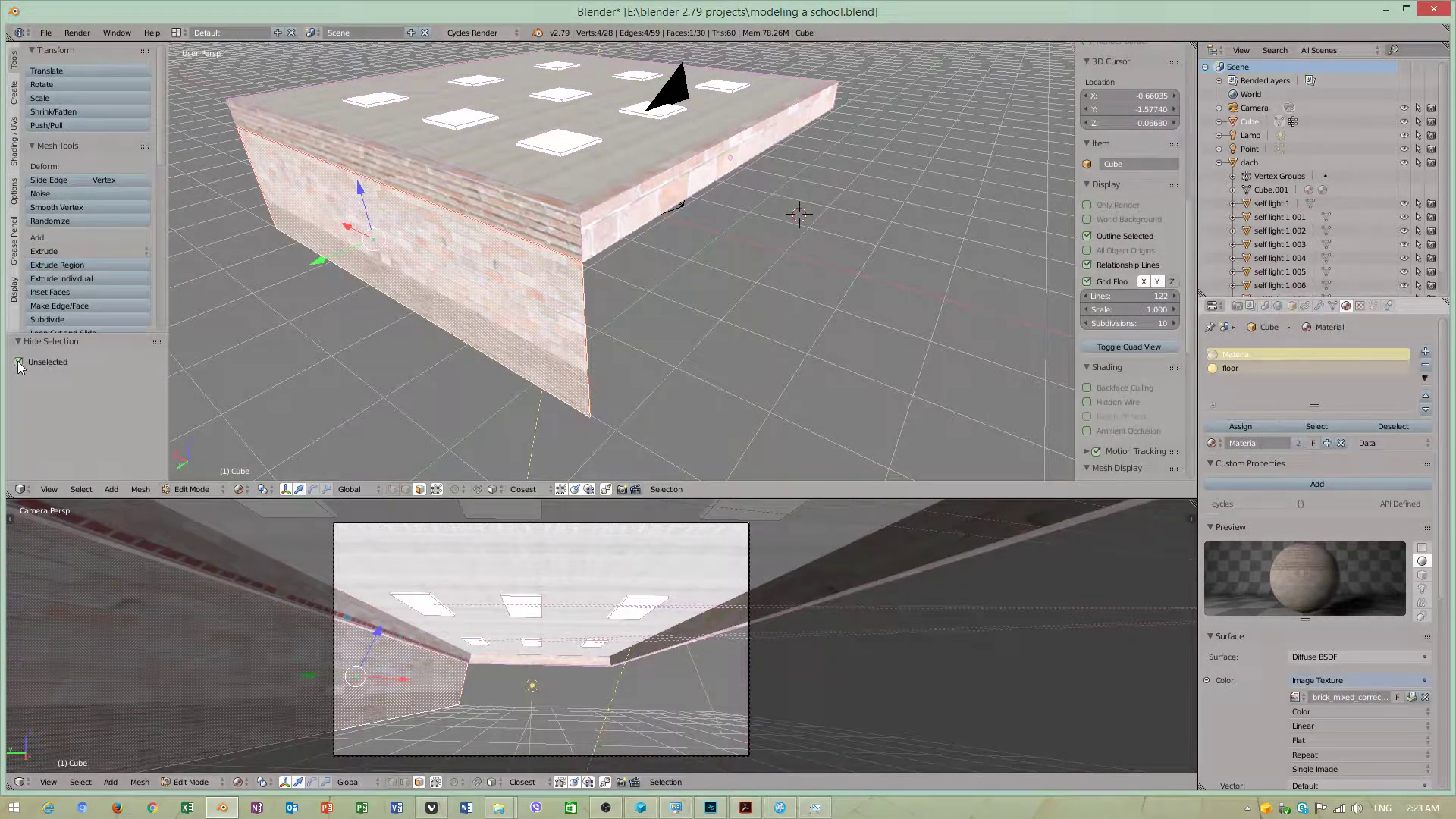
click(18, 362)
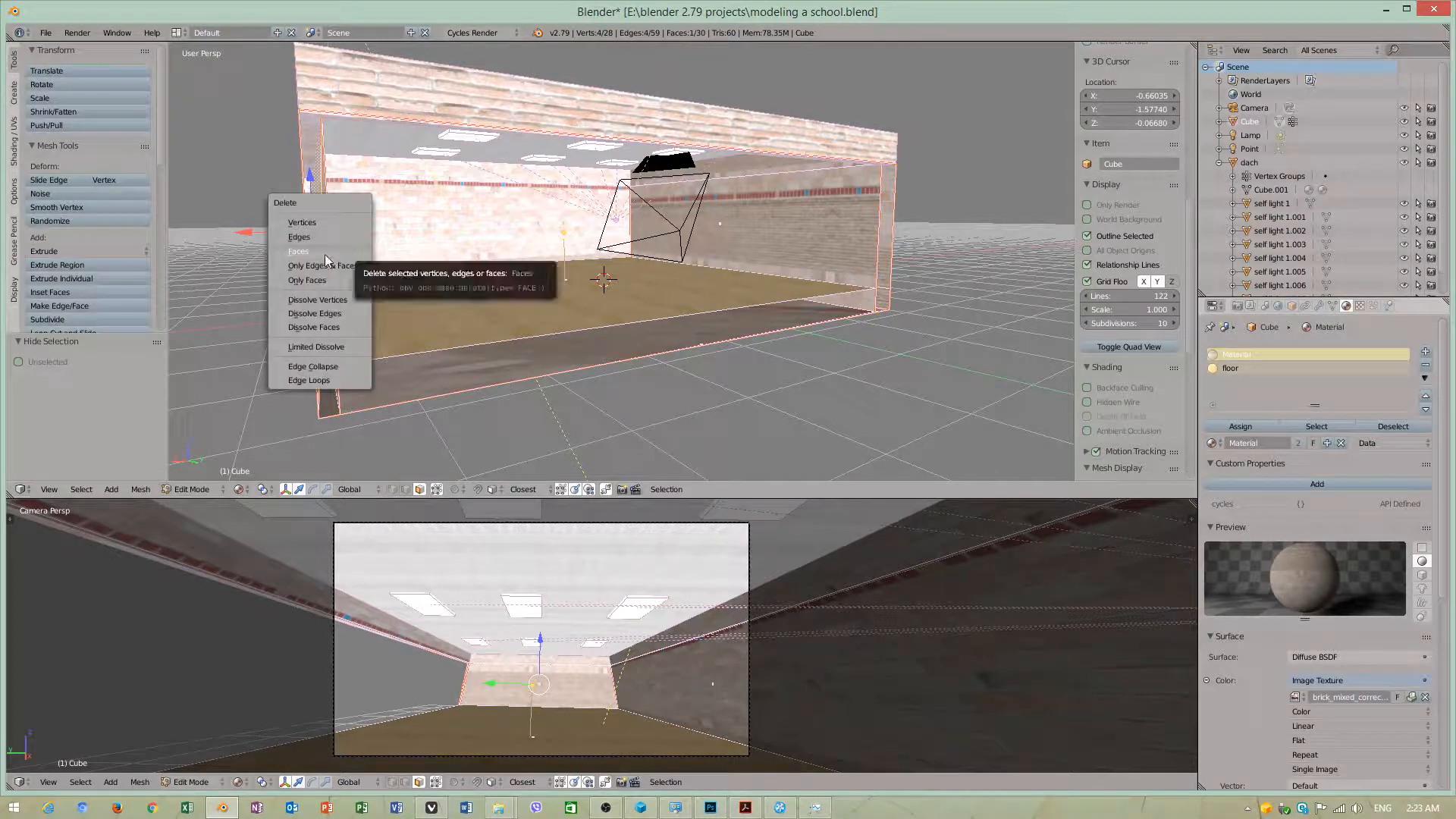
Delete the stray face, then the loose edge at the left wall inside the room
click(298, 250)
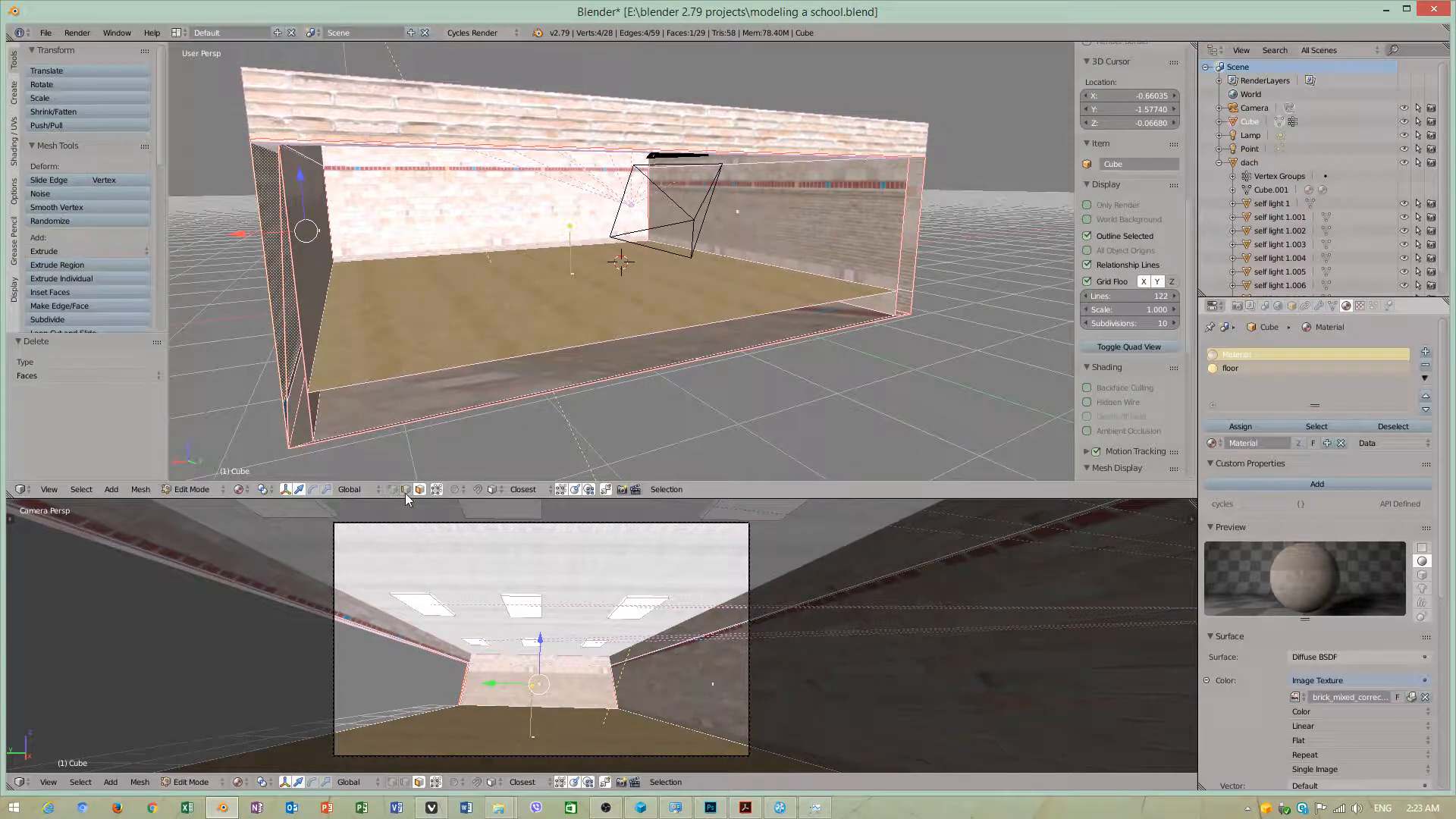
click(283, 279)
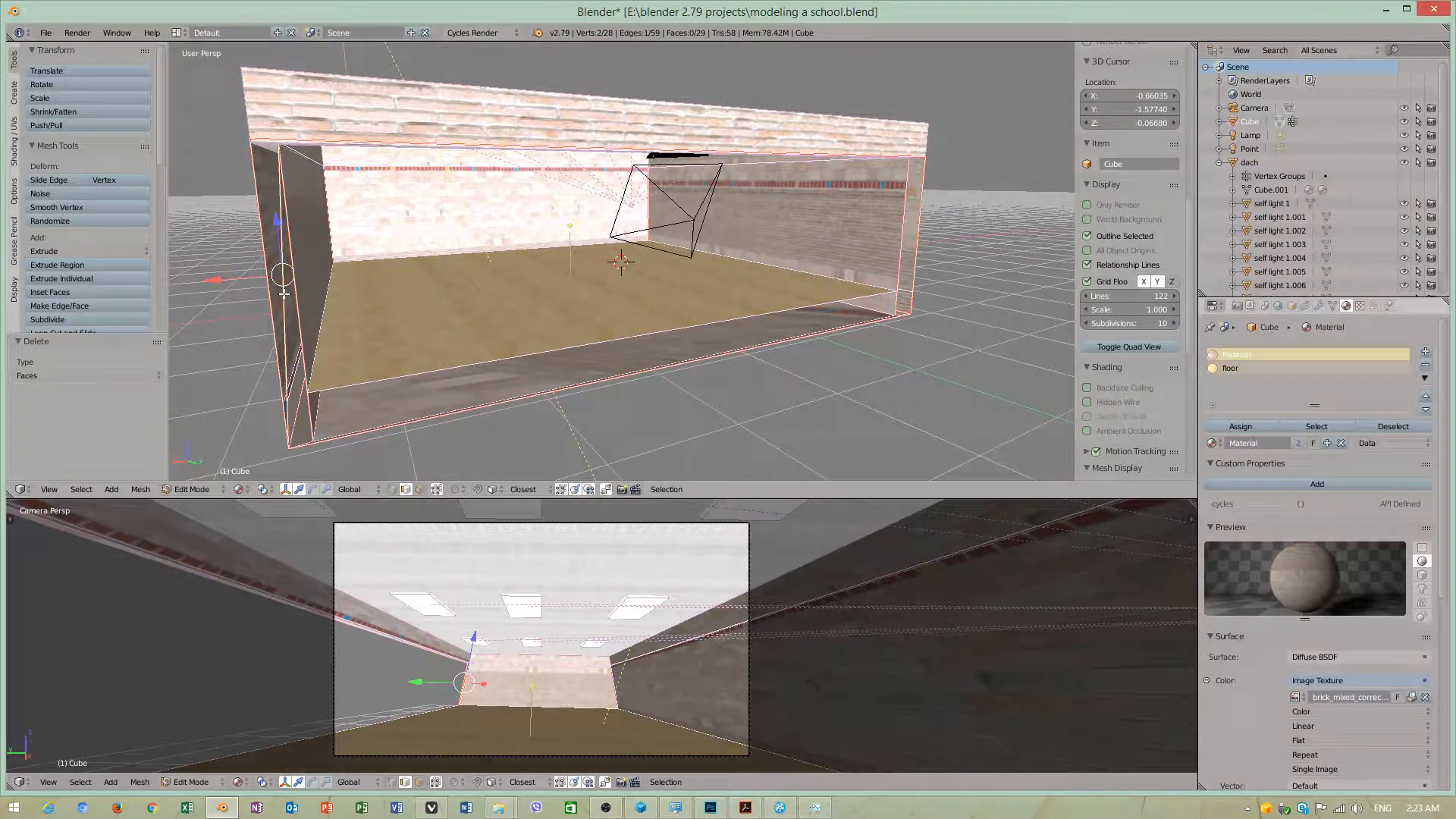
key(Delete)
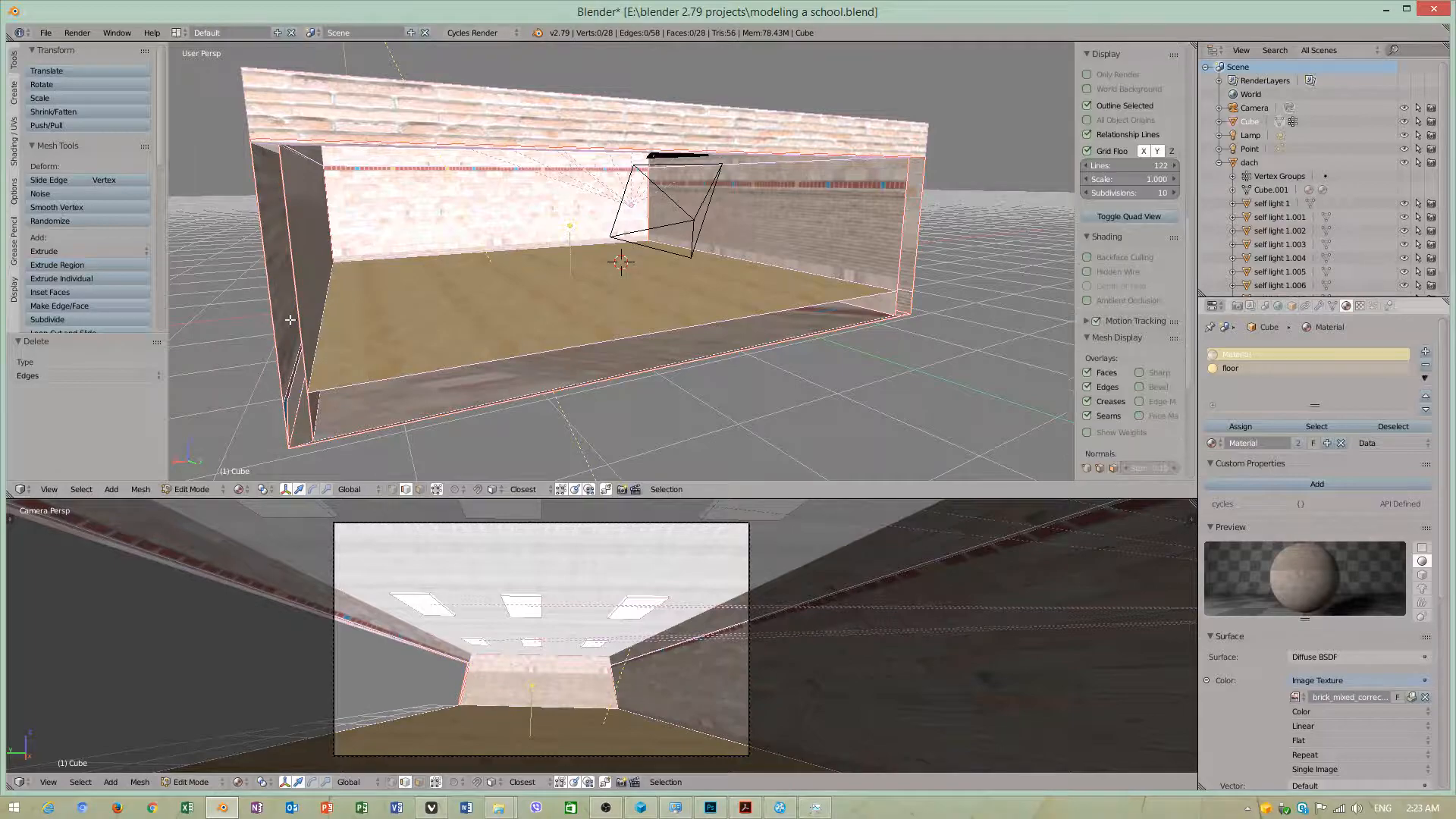